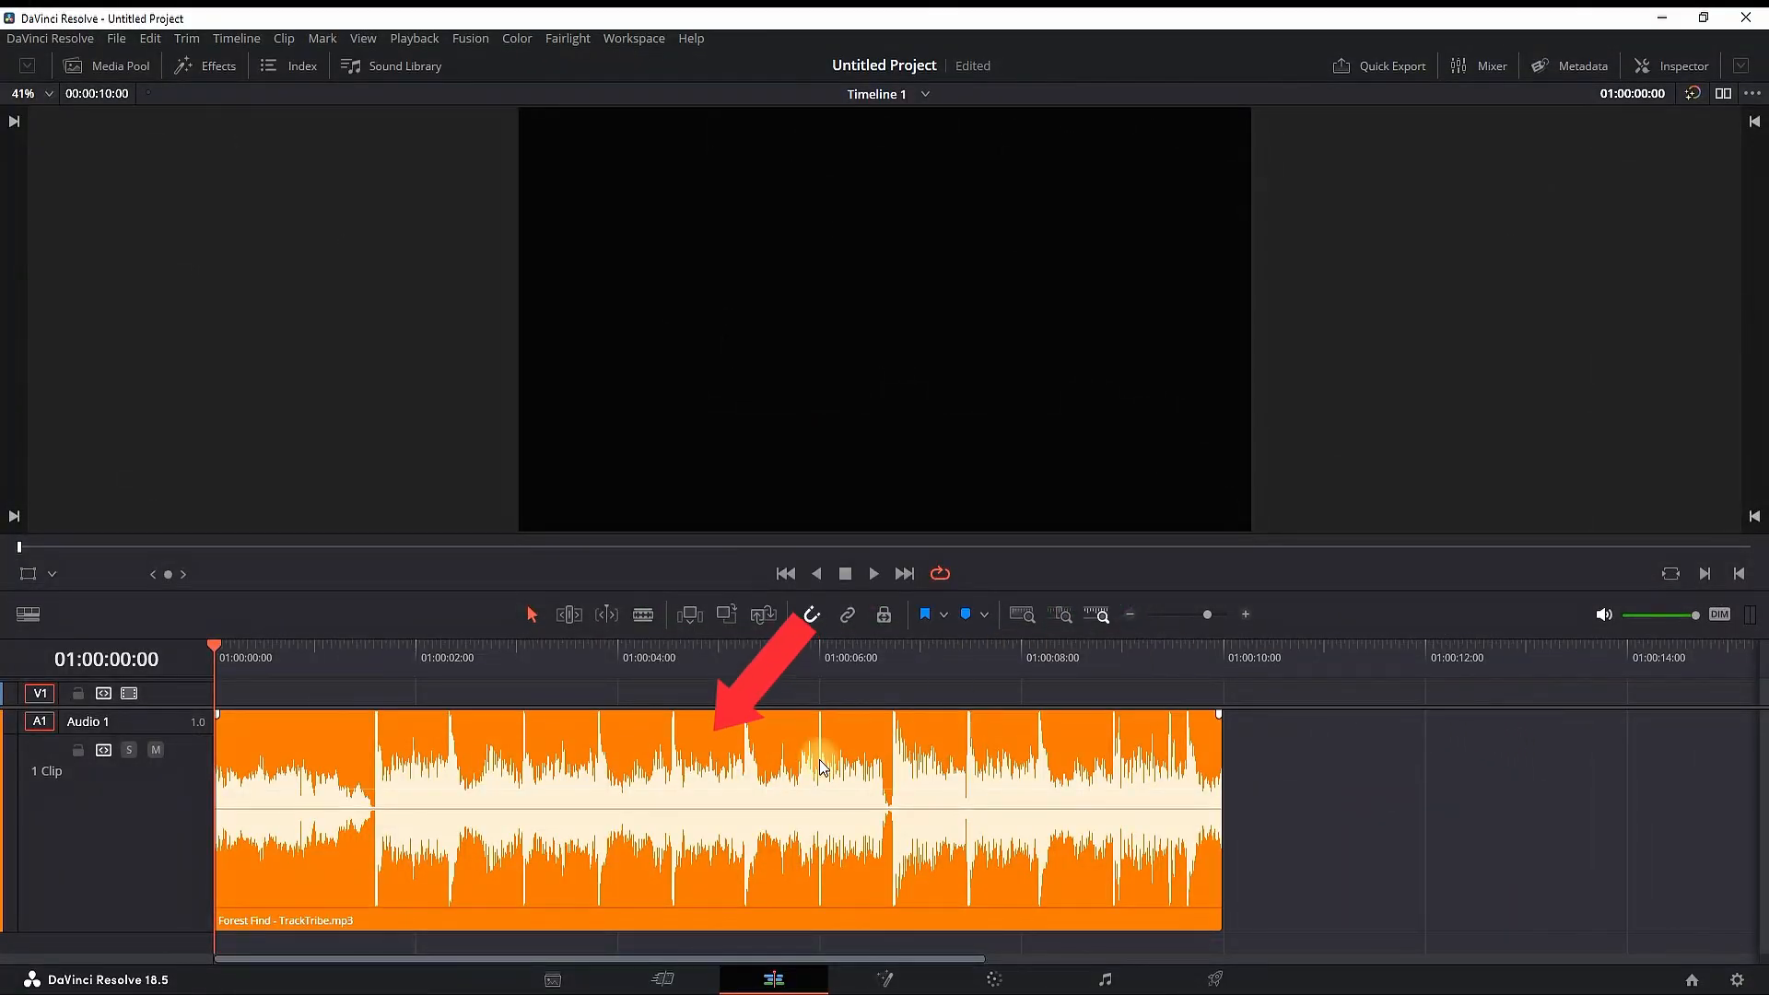
Play the Forest Find clip briefly to hear its audio, then stop playback.
click(873, 573)
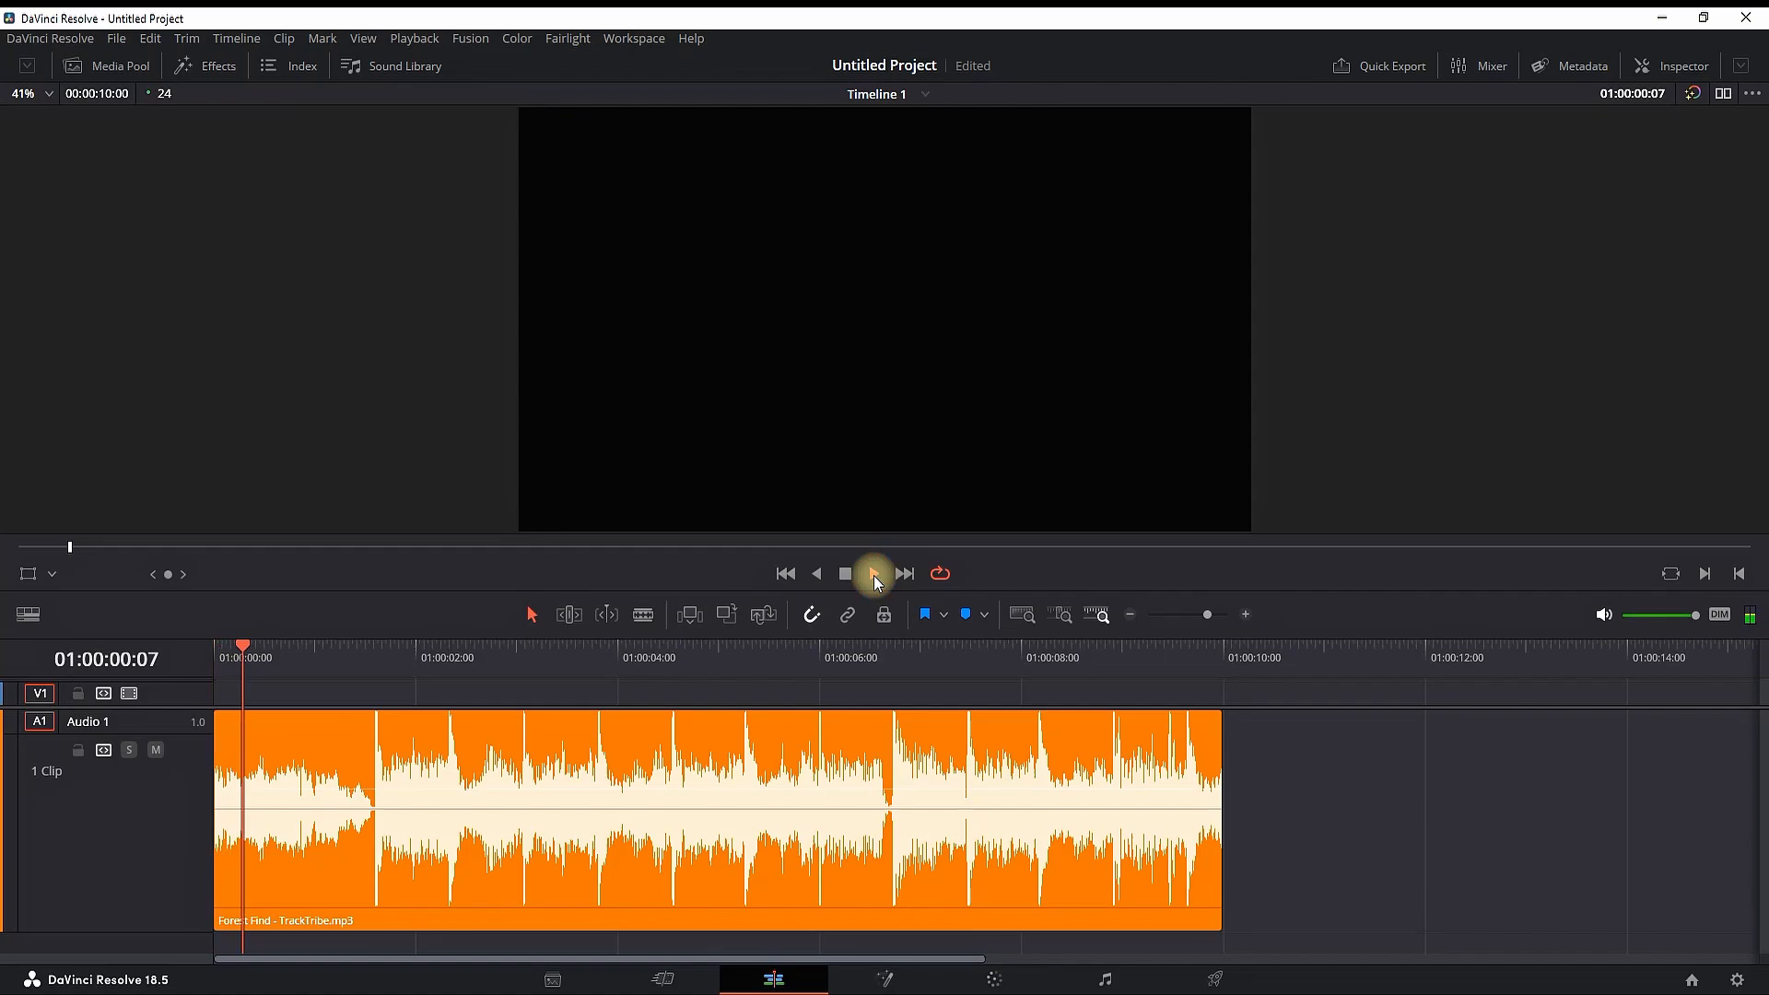
click(873, 573)
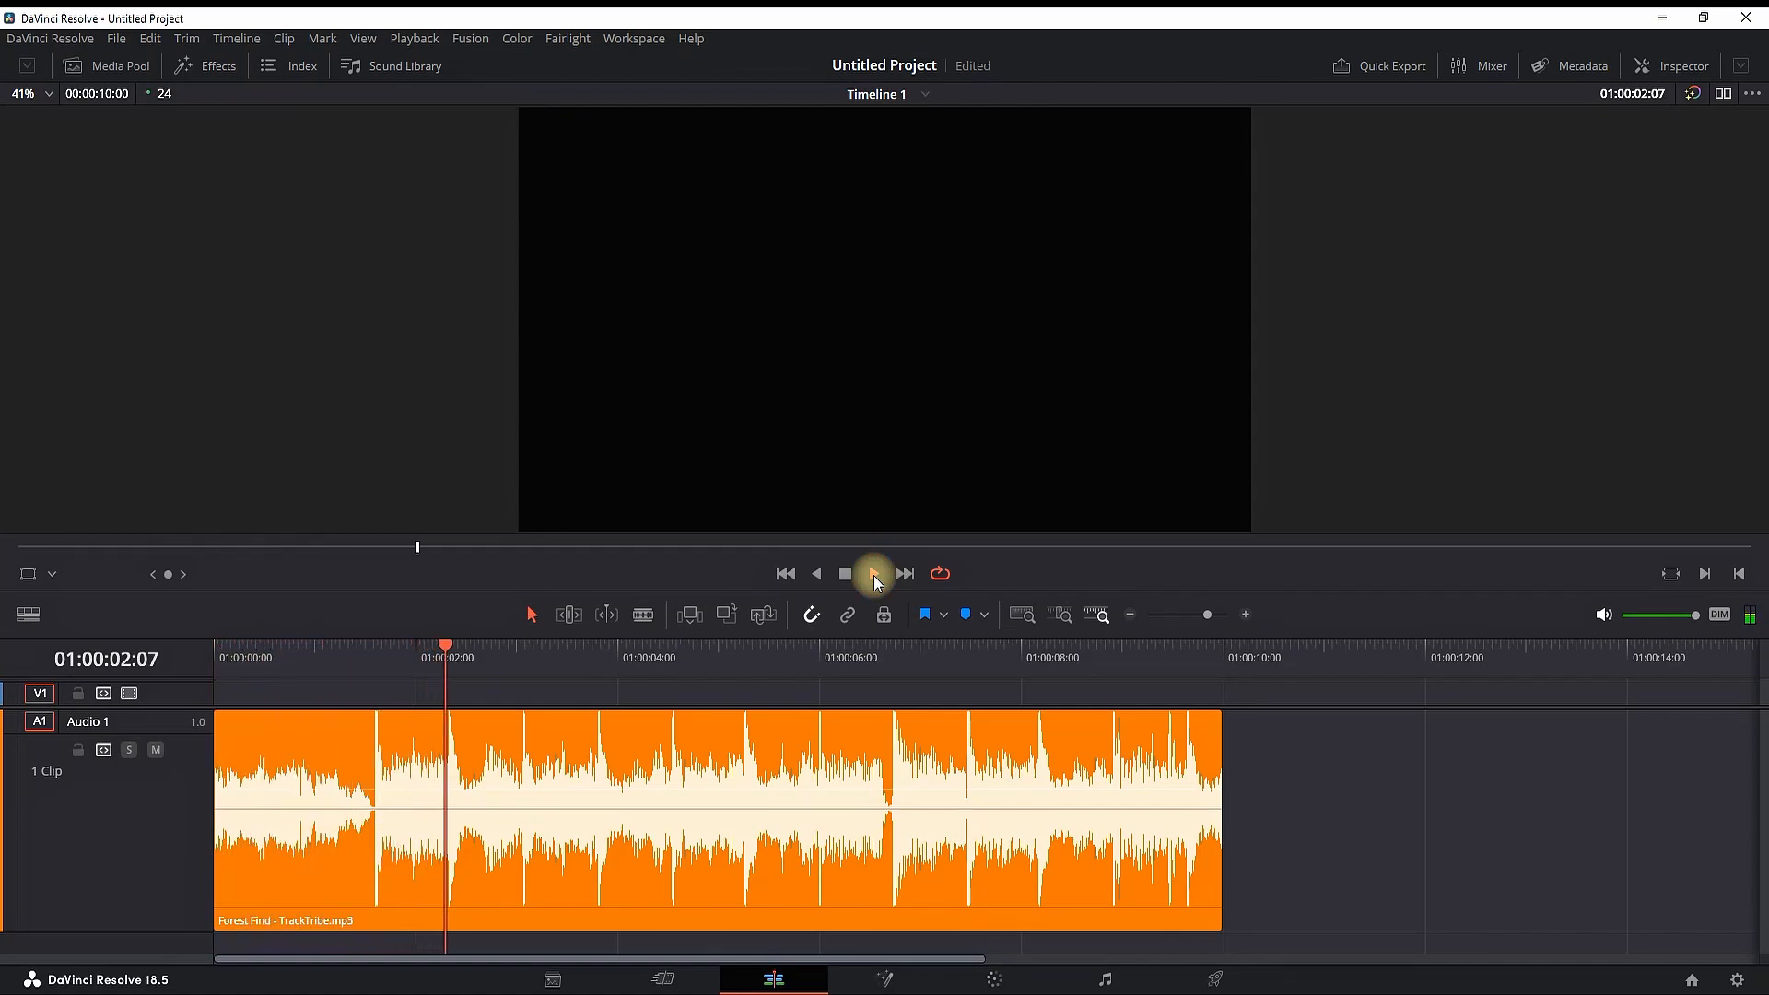
click(874, 573)
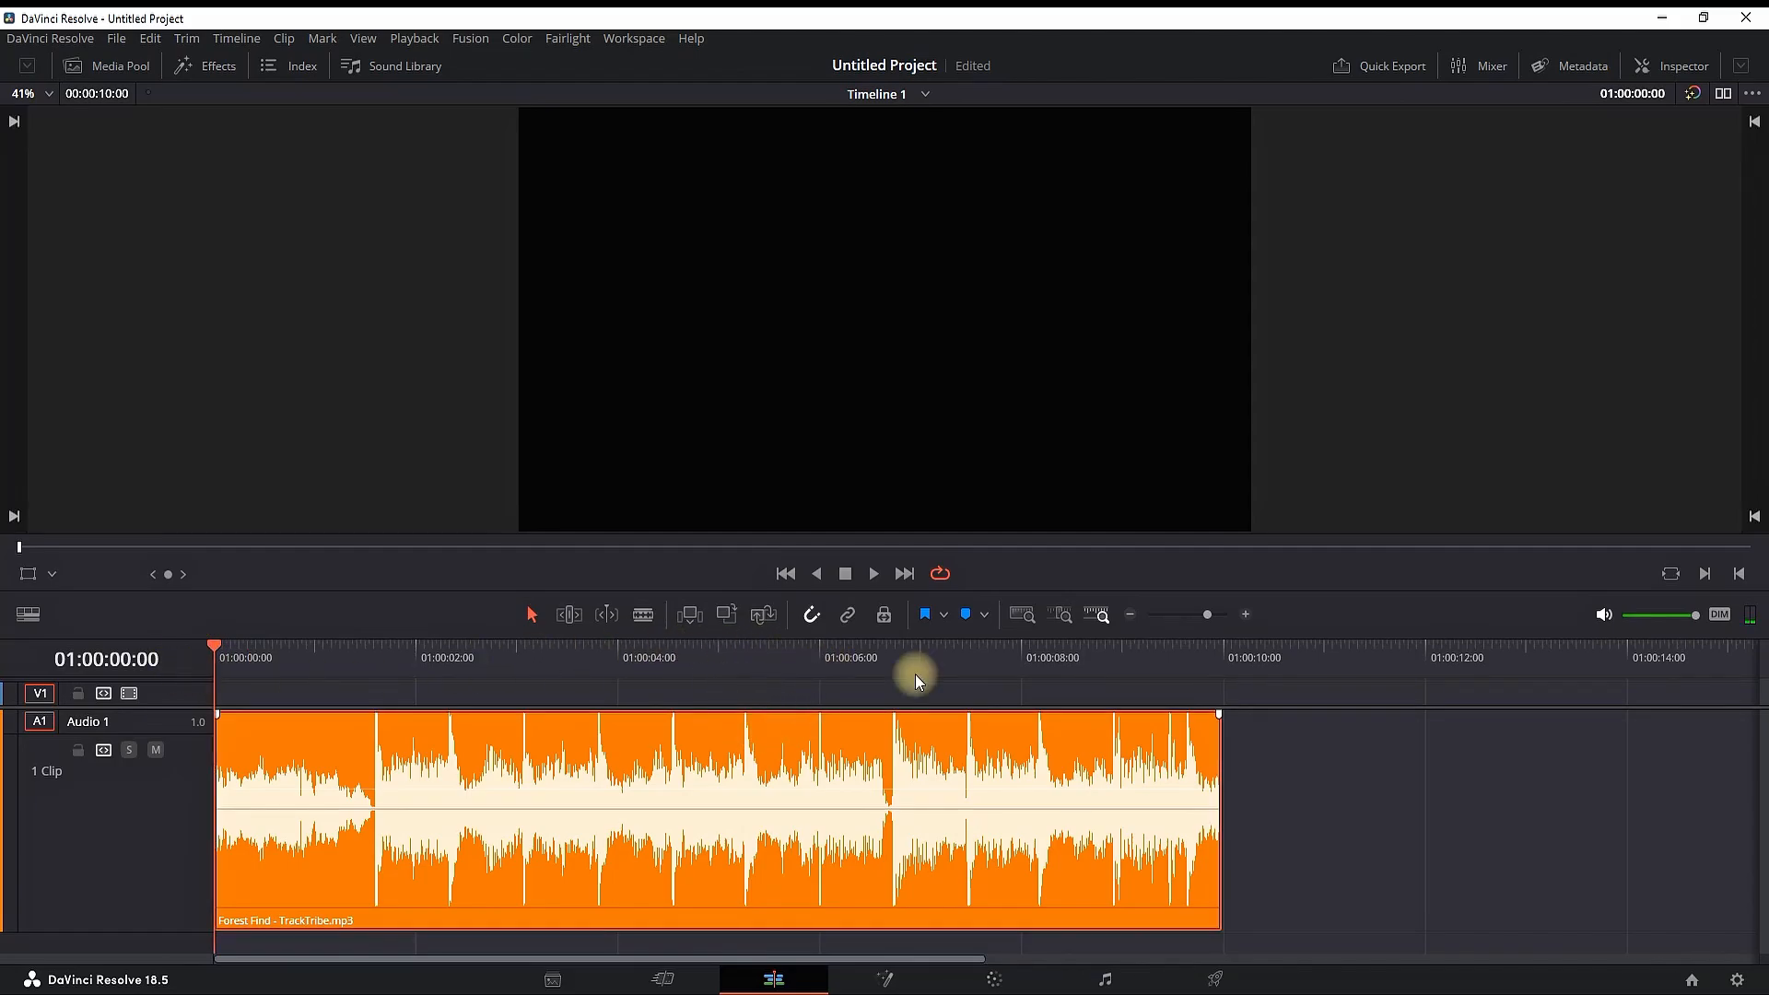
Show the clip's Audio inspector properties and switch on its Equalizer.
click(1680, 66)
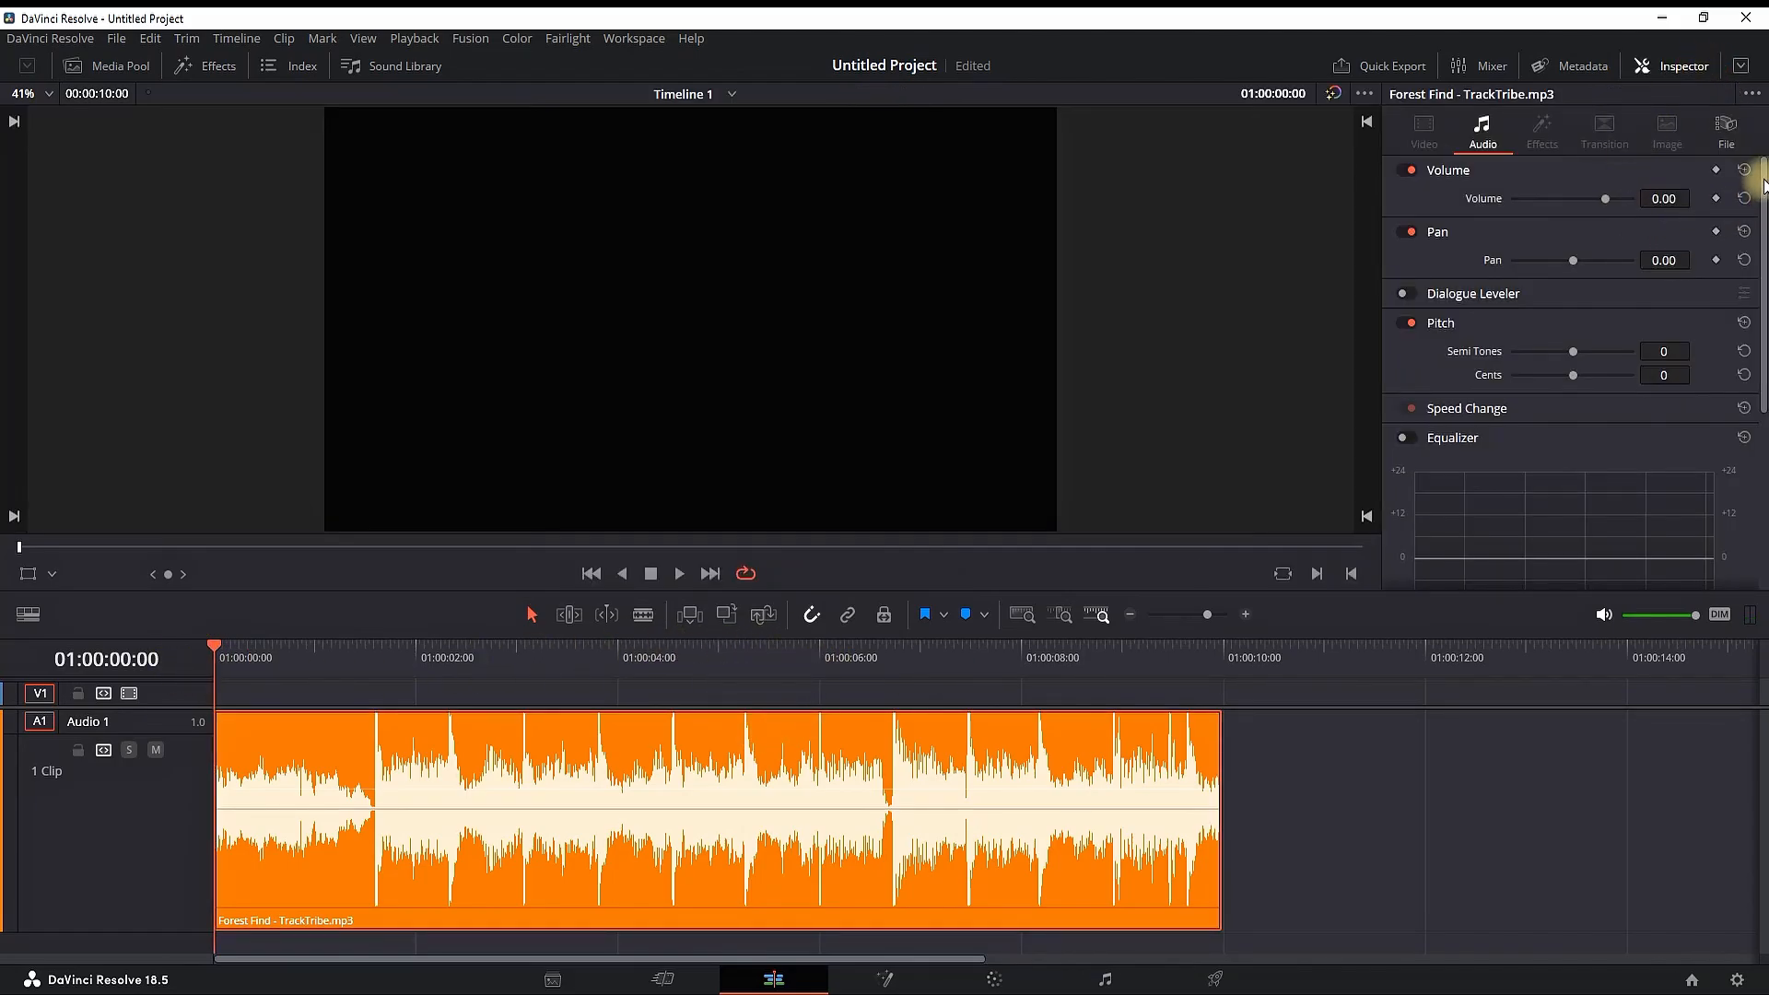
scroll(down, 3)
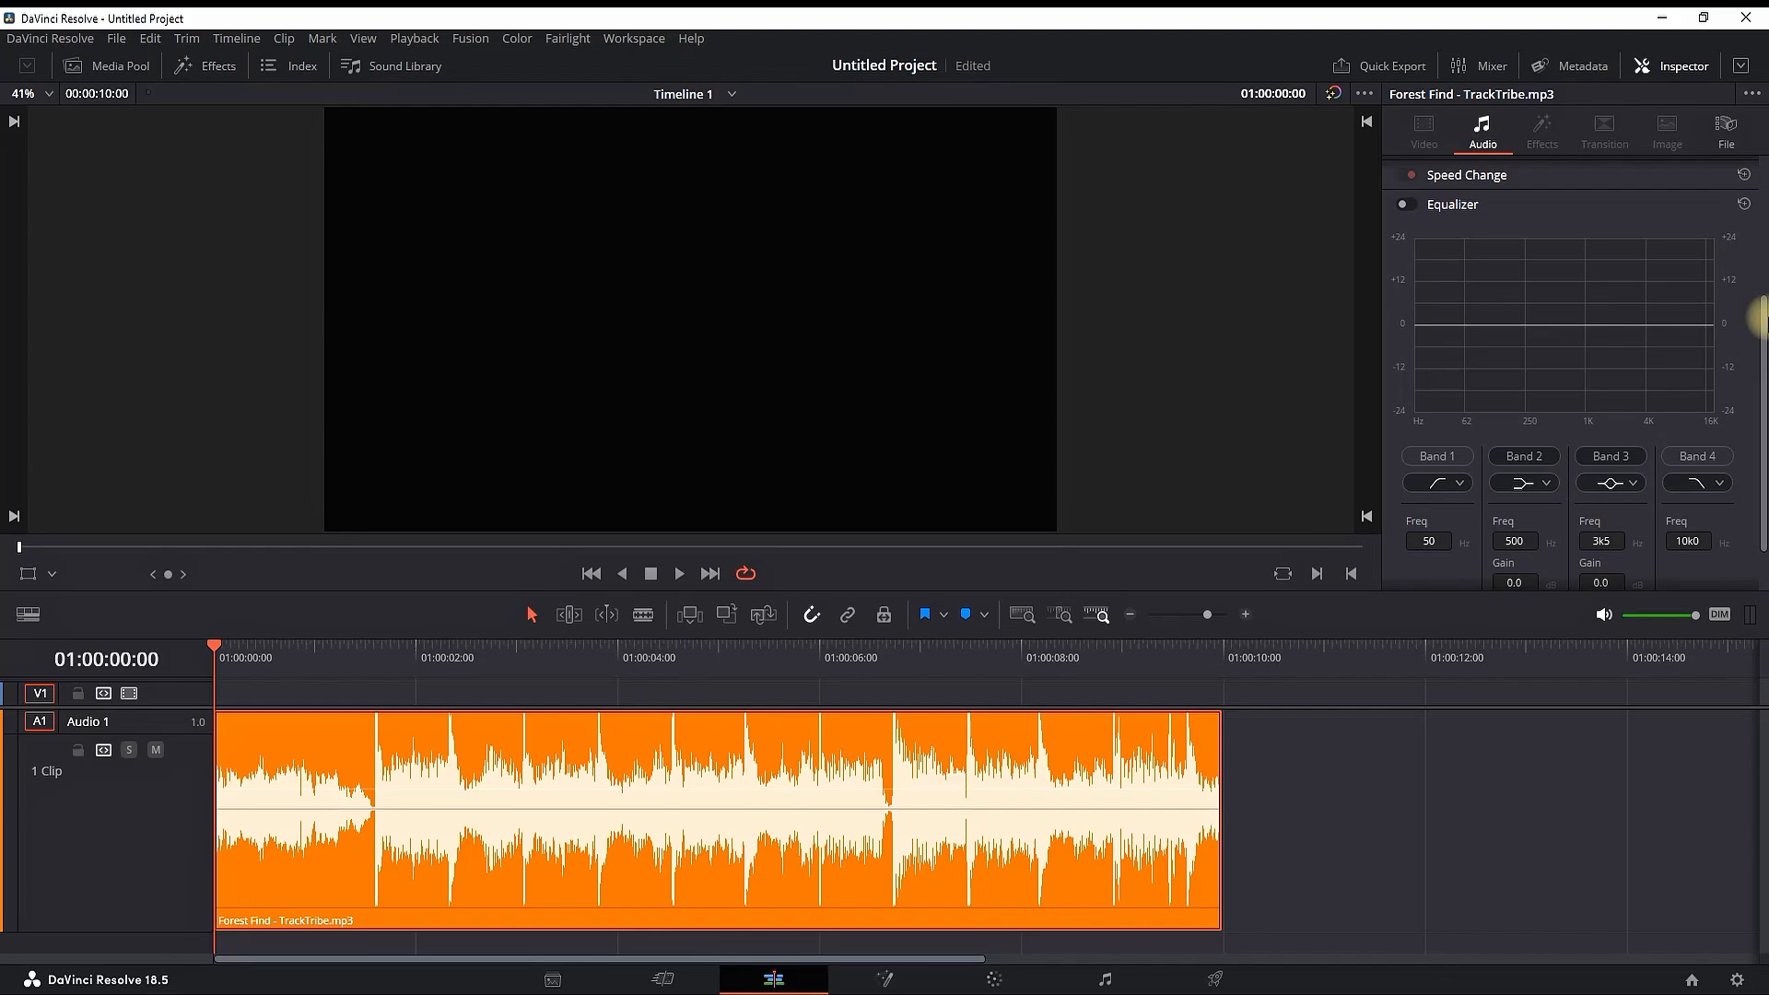
click(1404, 205)
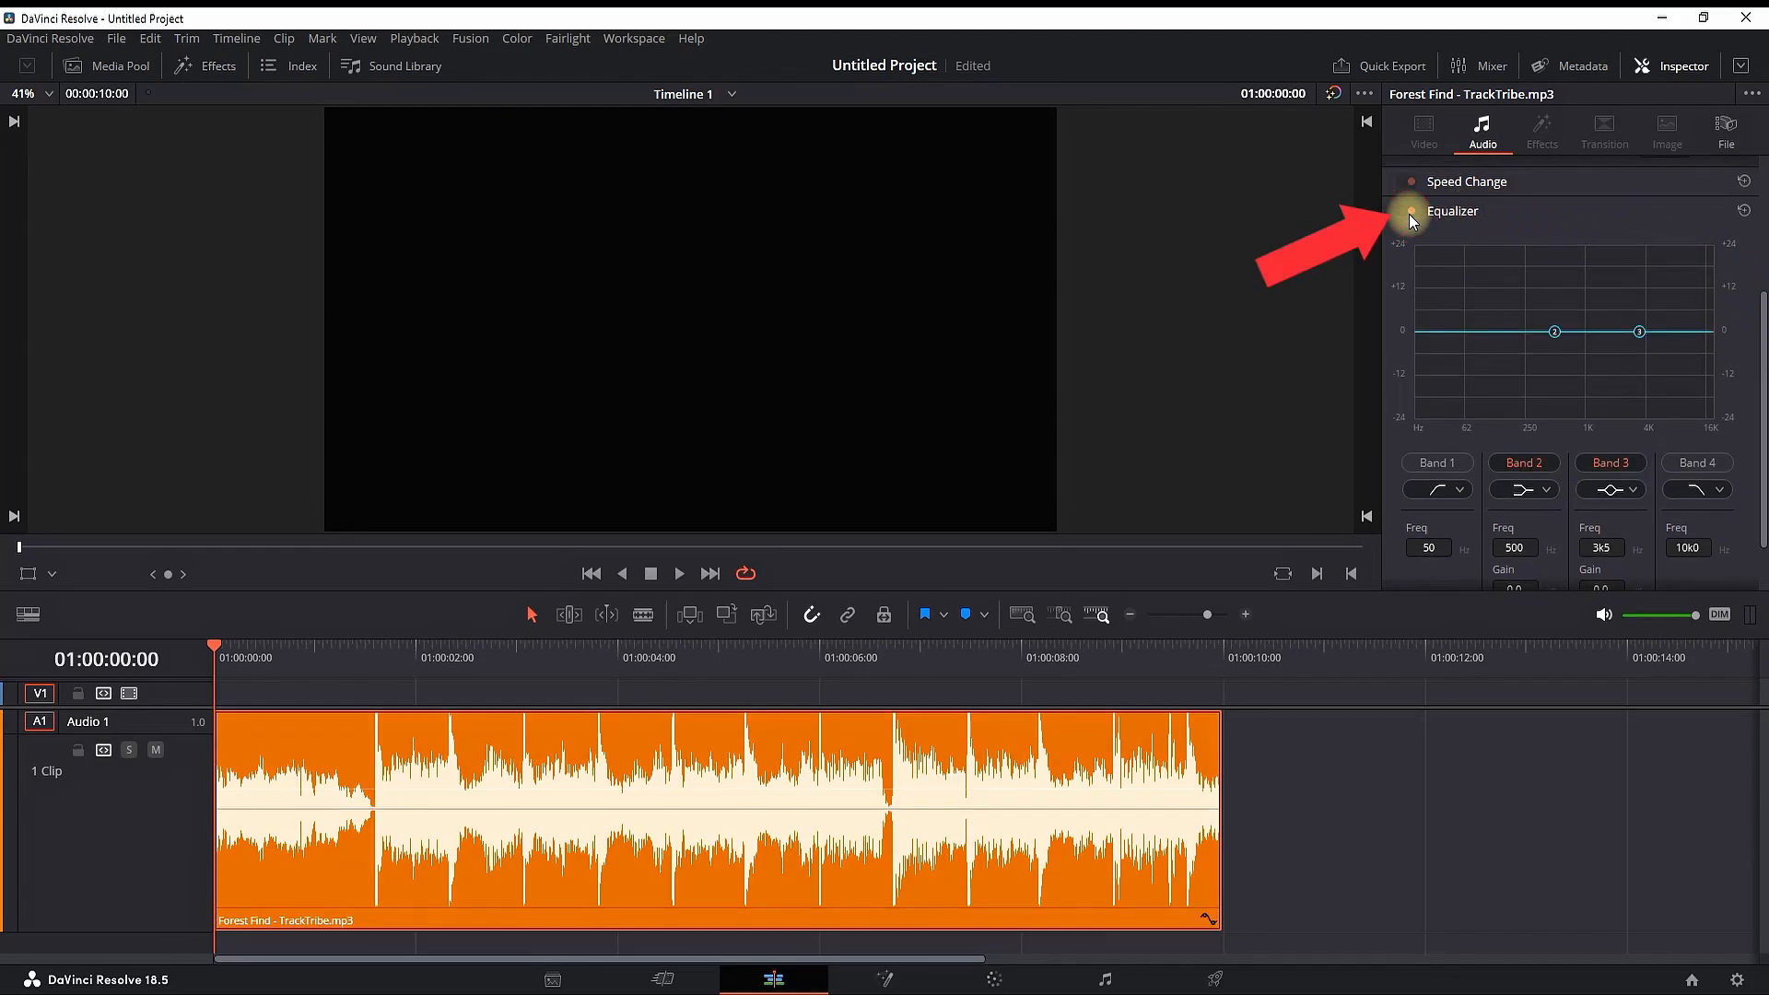
click(1410, 210)
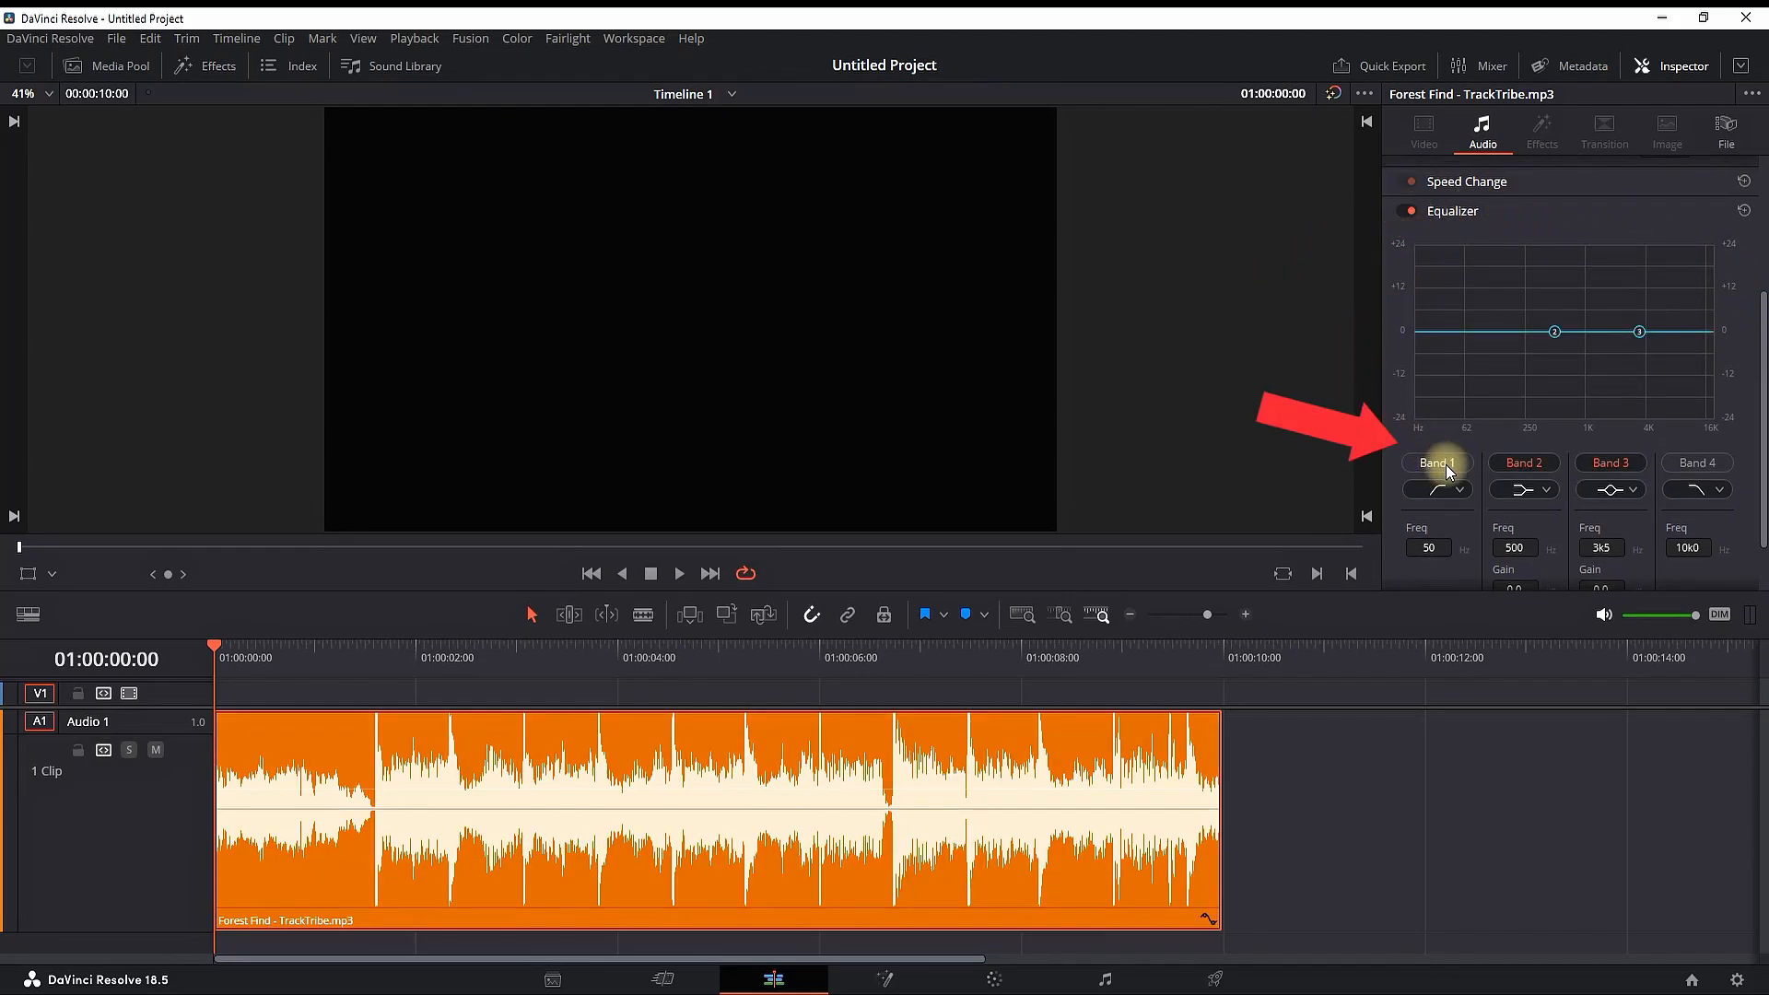
Enable equalizer Band 1 at 20 Hz to boost the low frequencies.
click(1436, 463)
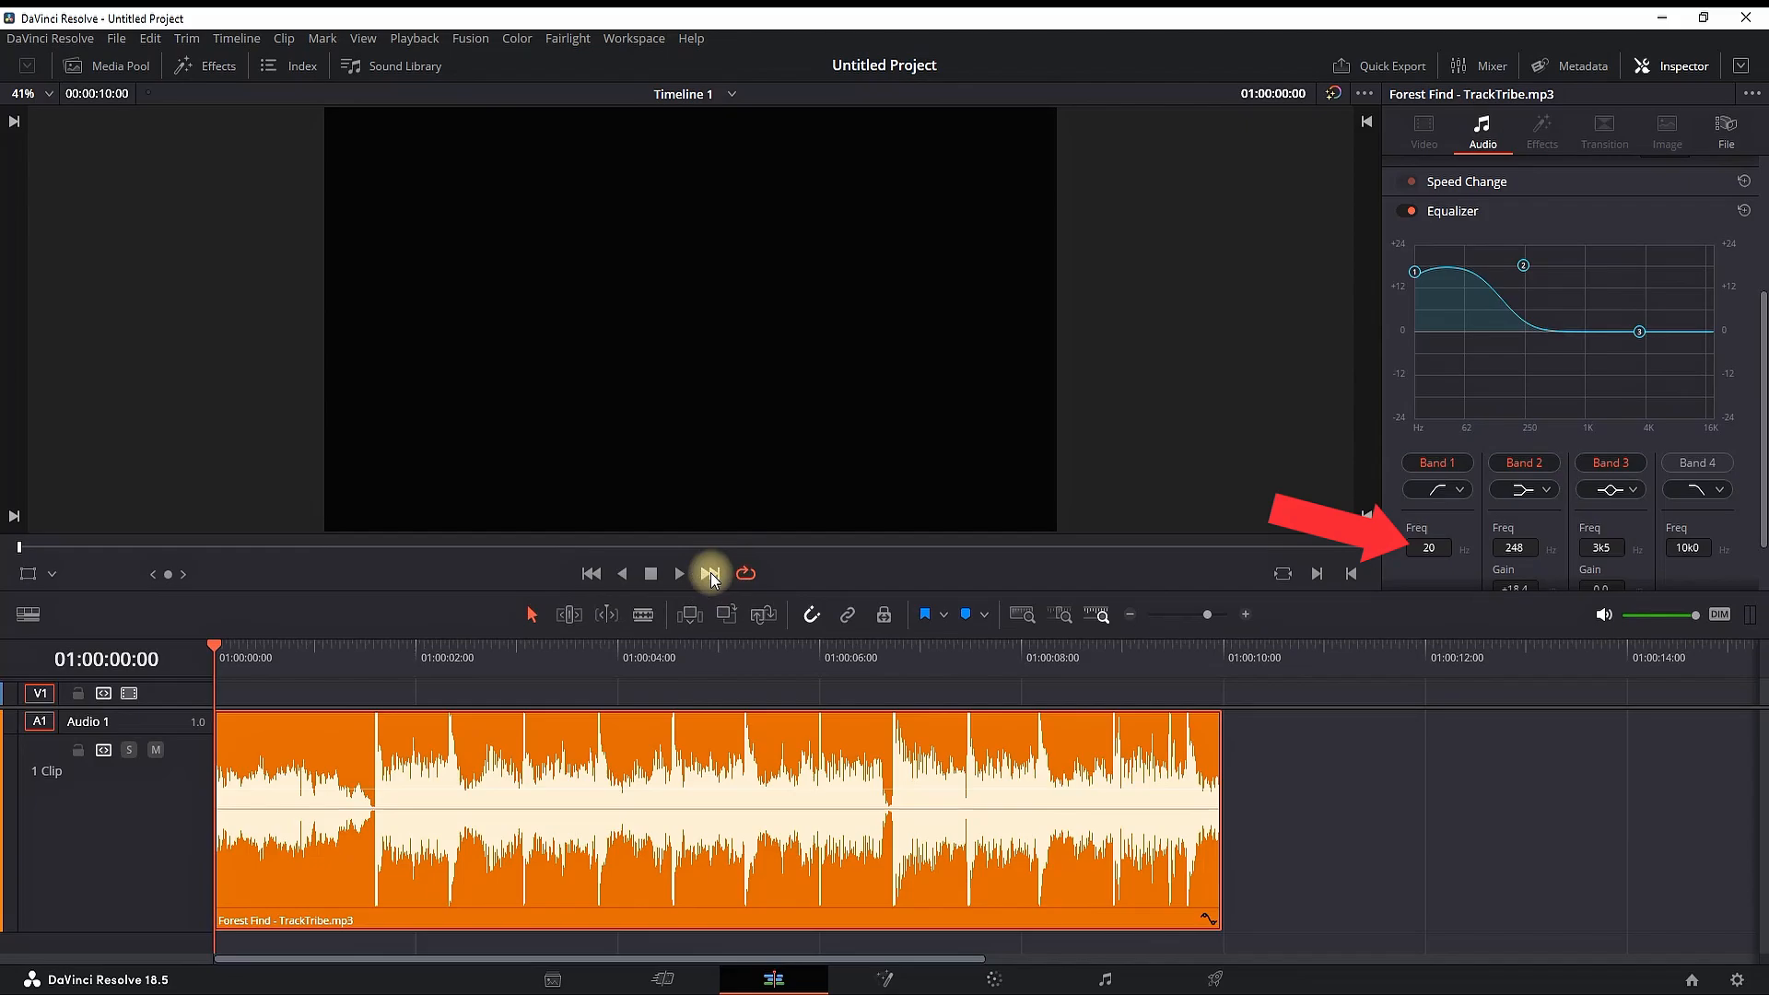
click(676, 573)
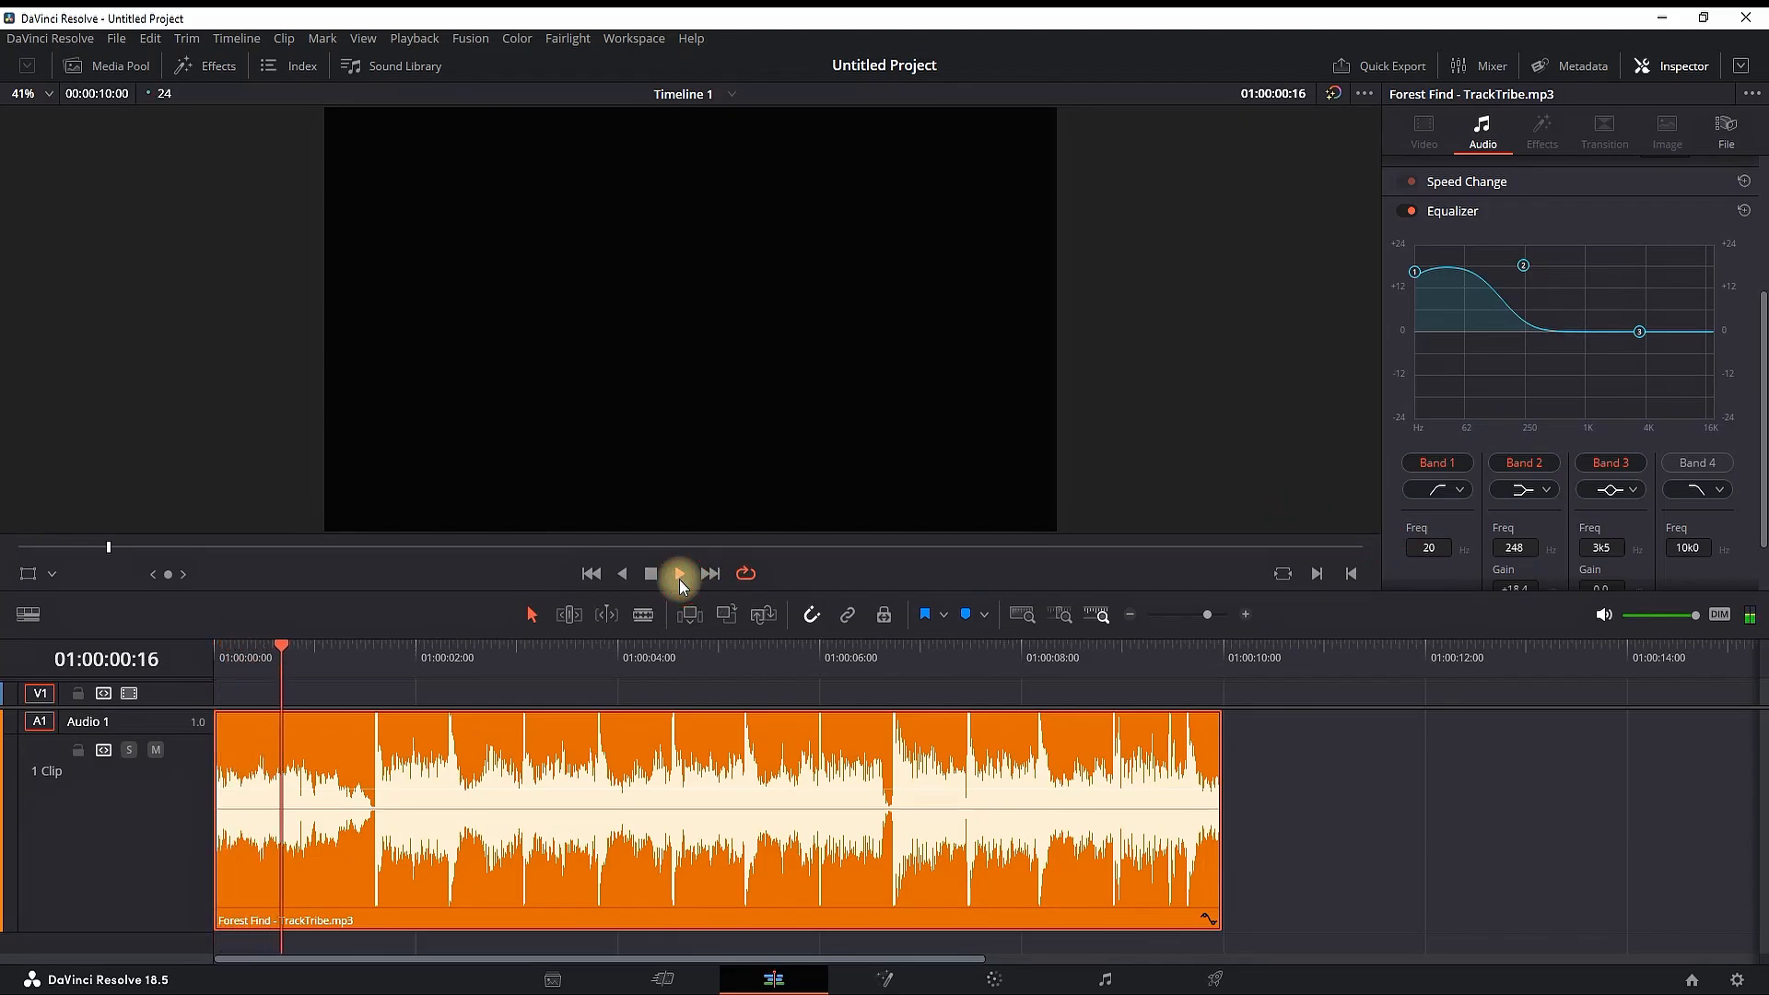
click(676, 573)
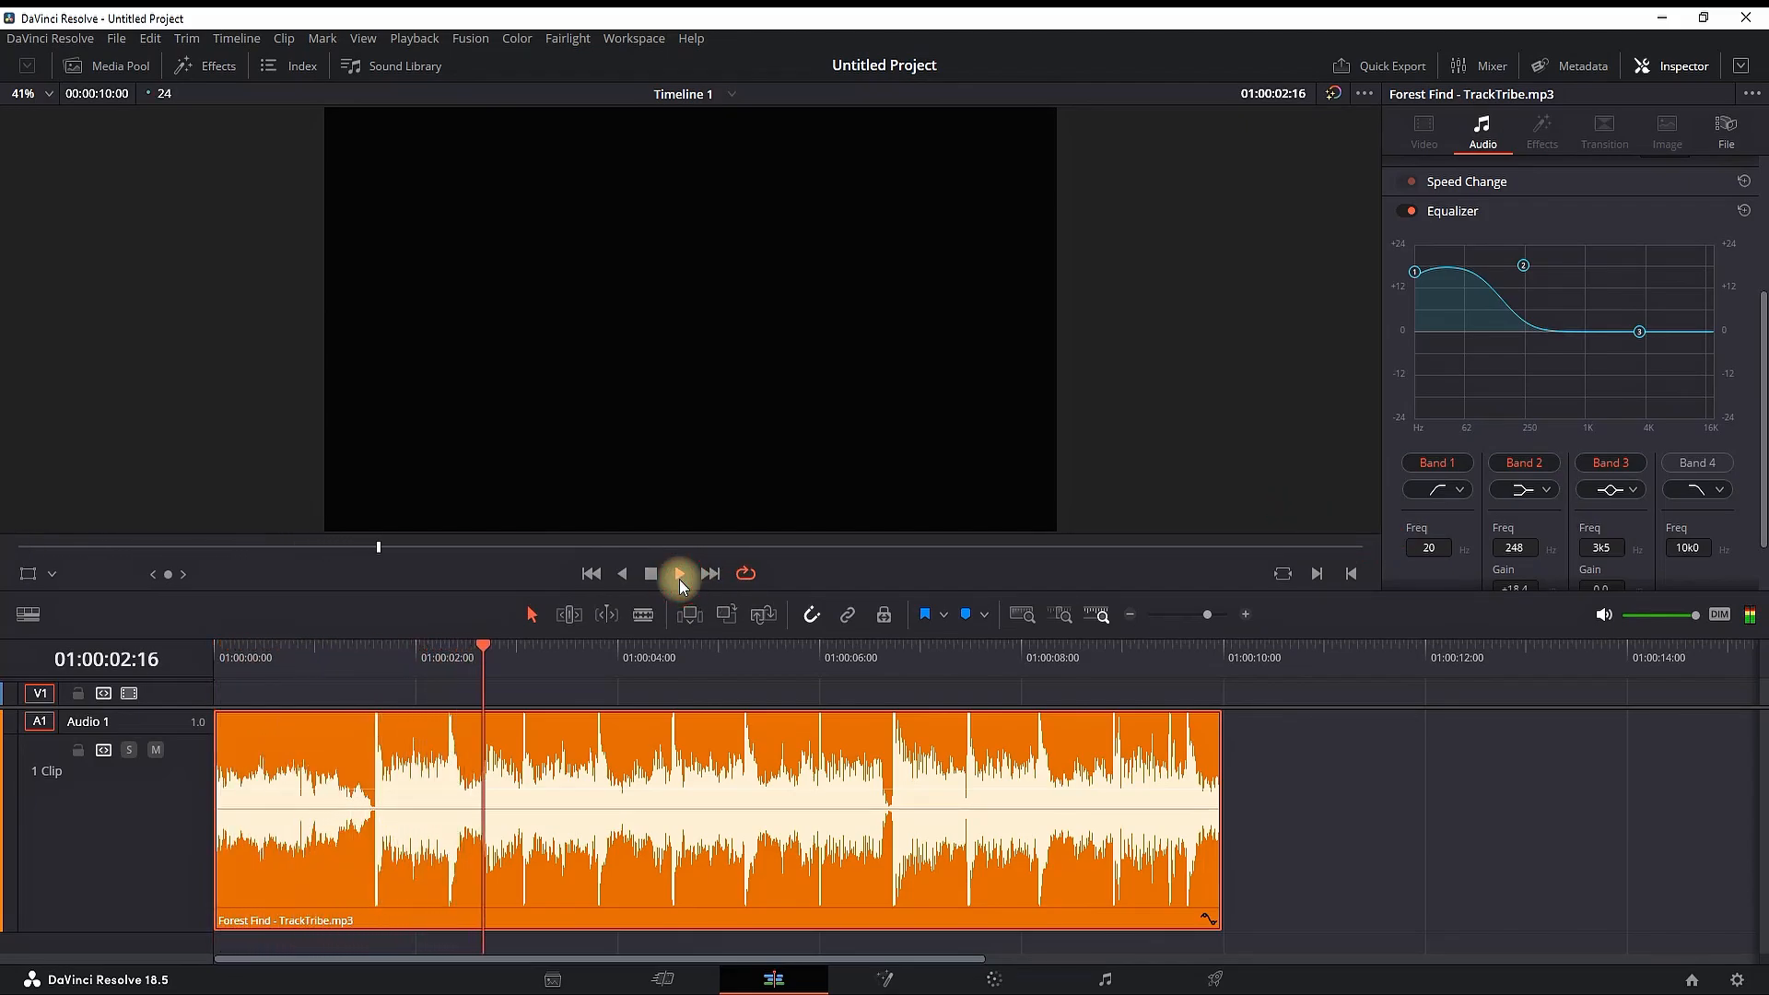
click(677, 573)
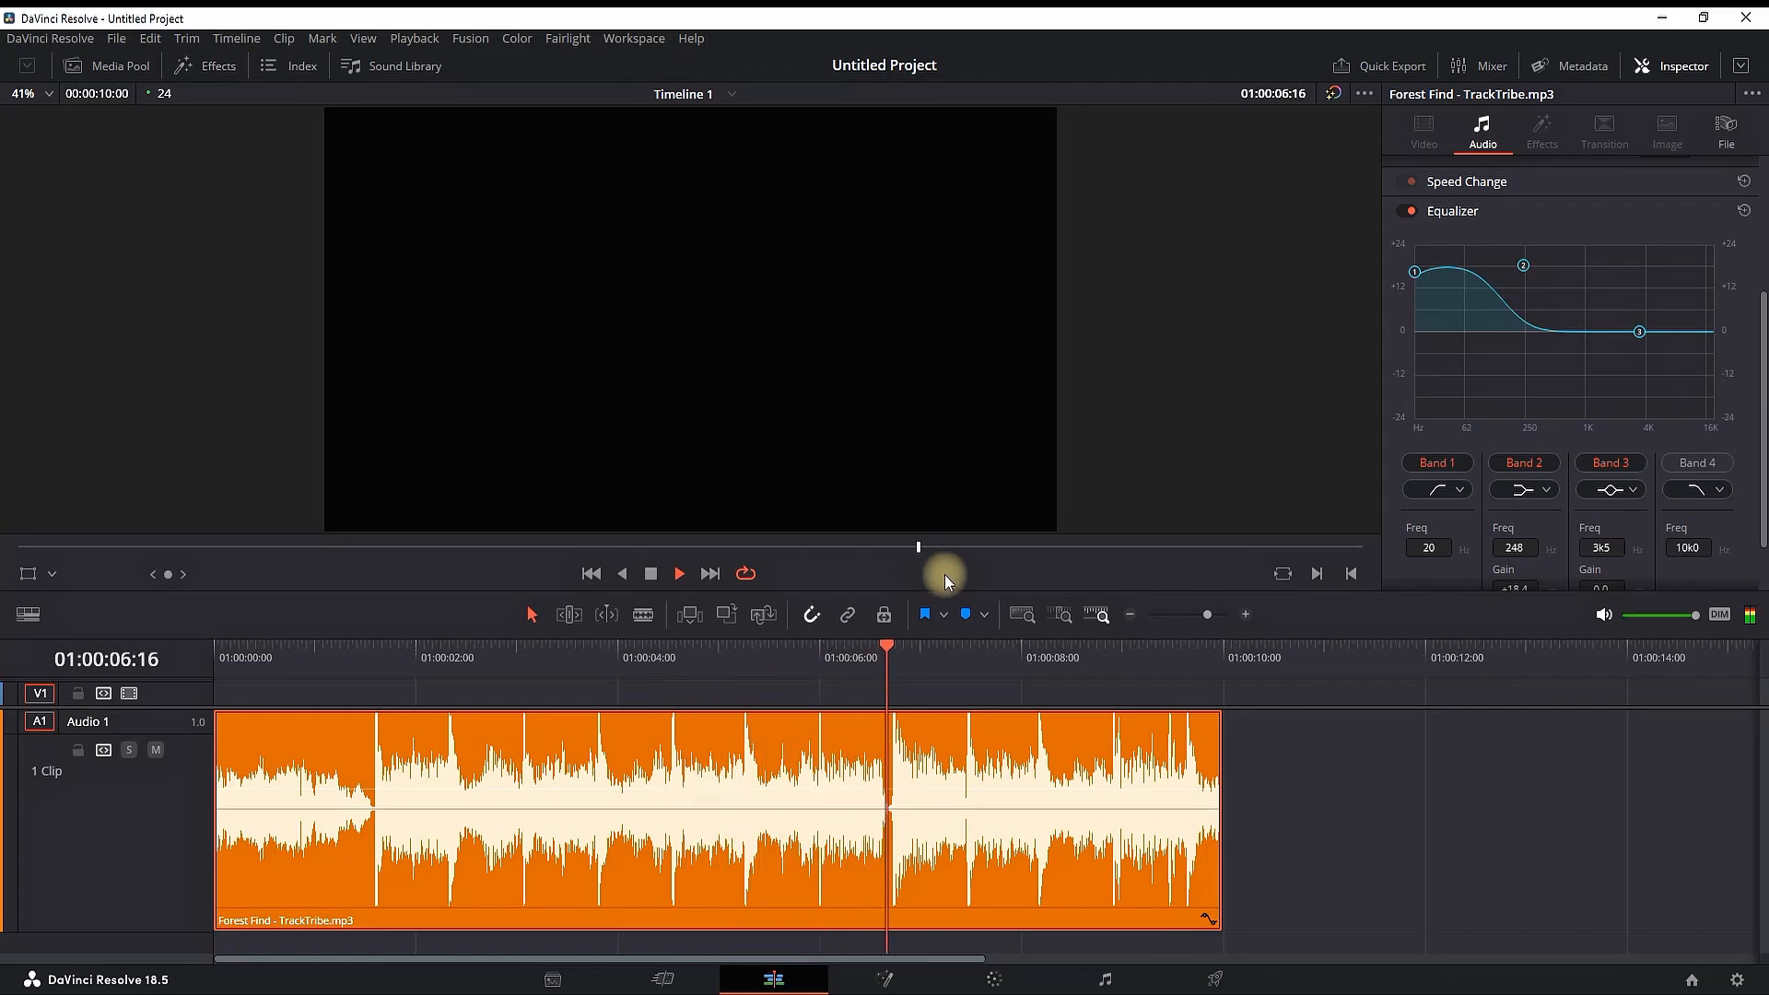
key(space)
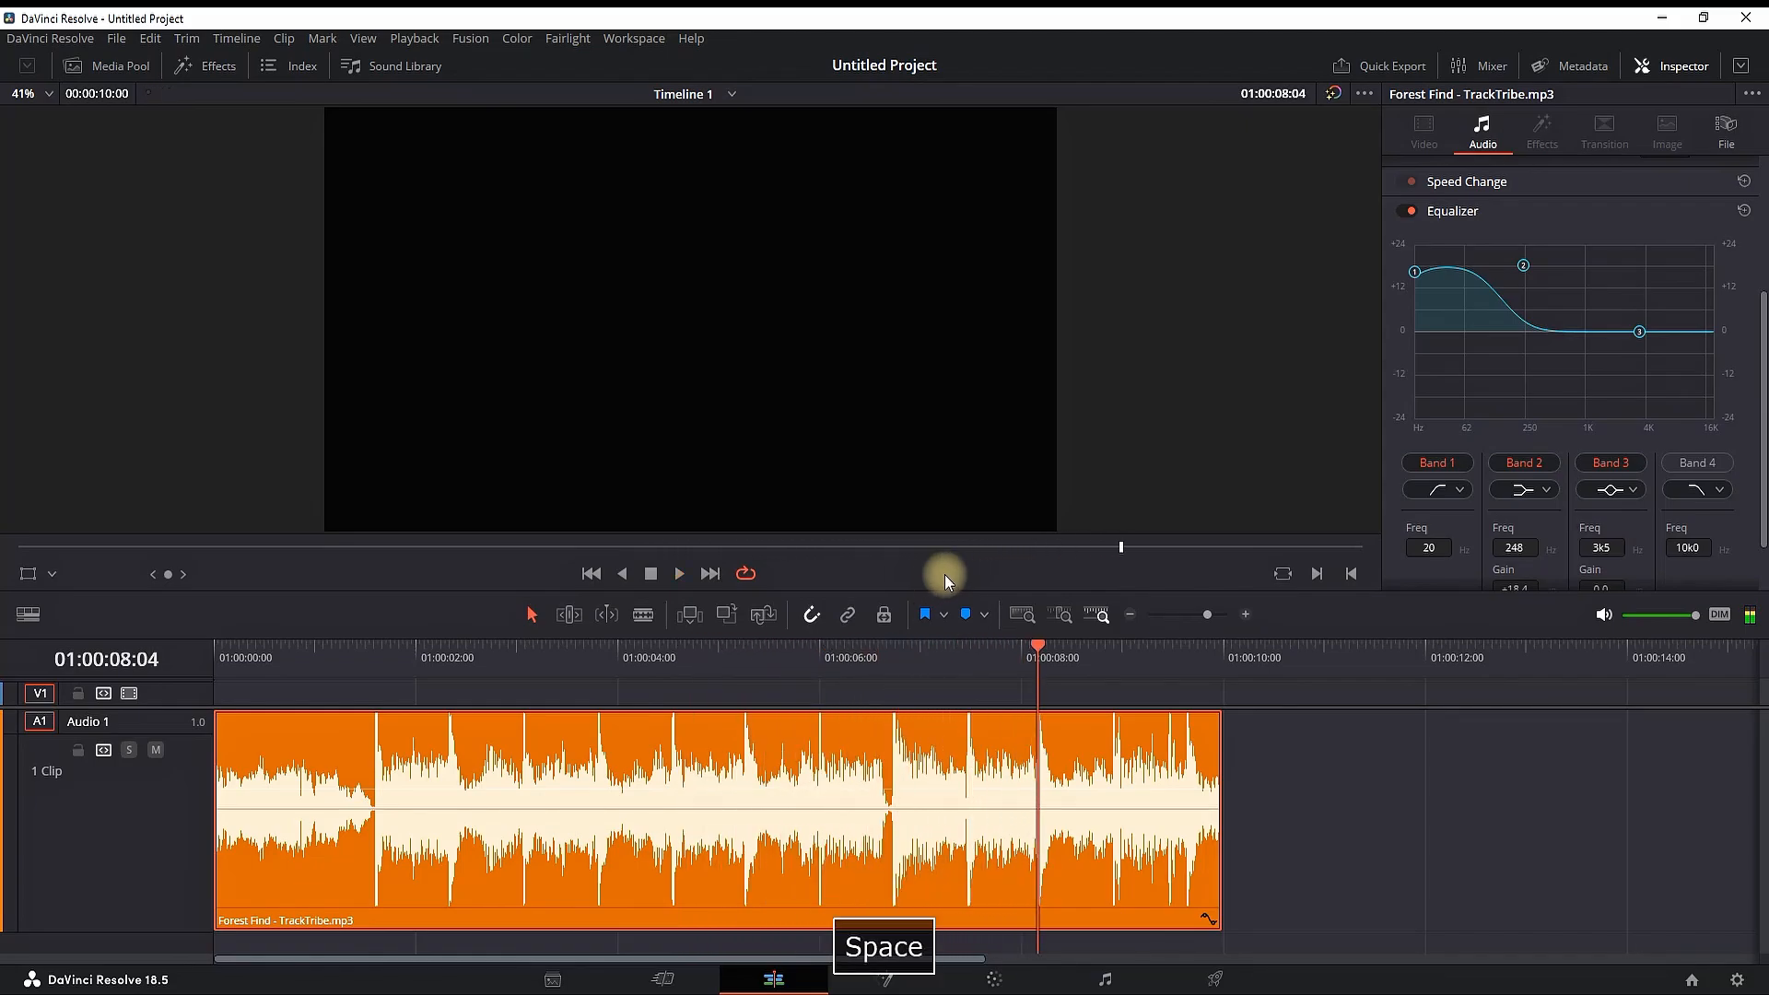
key(space)
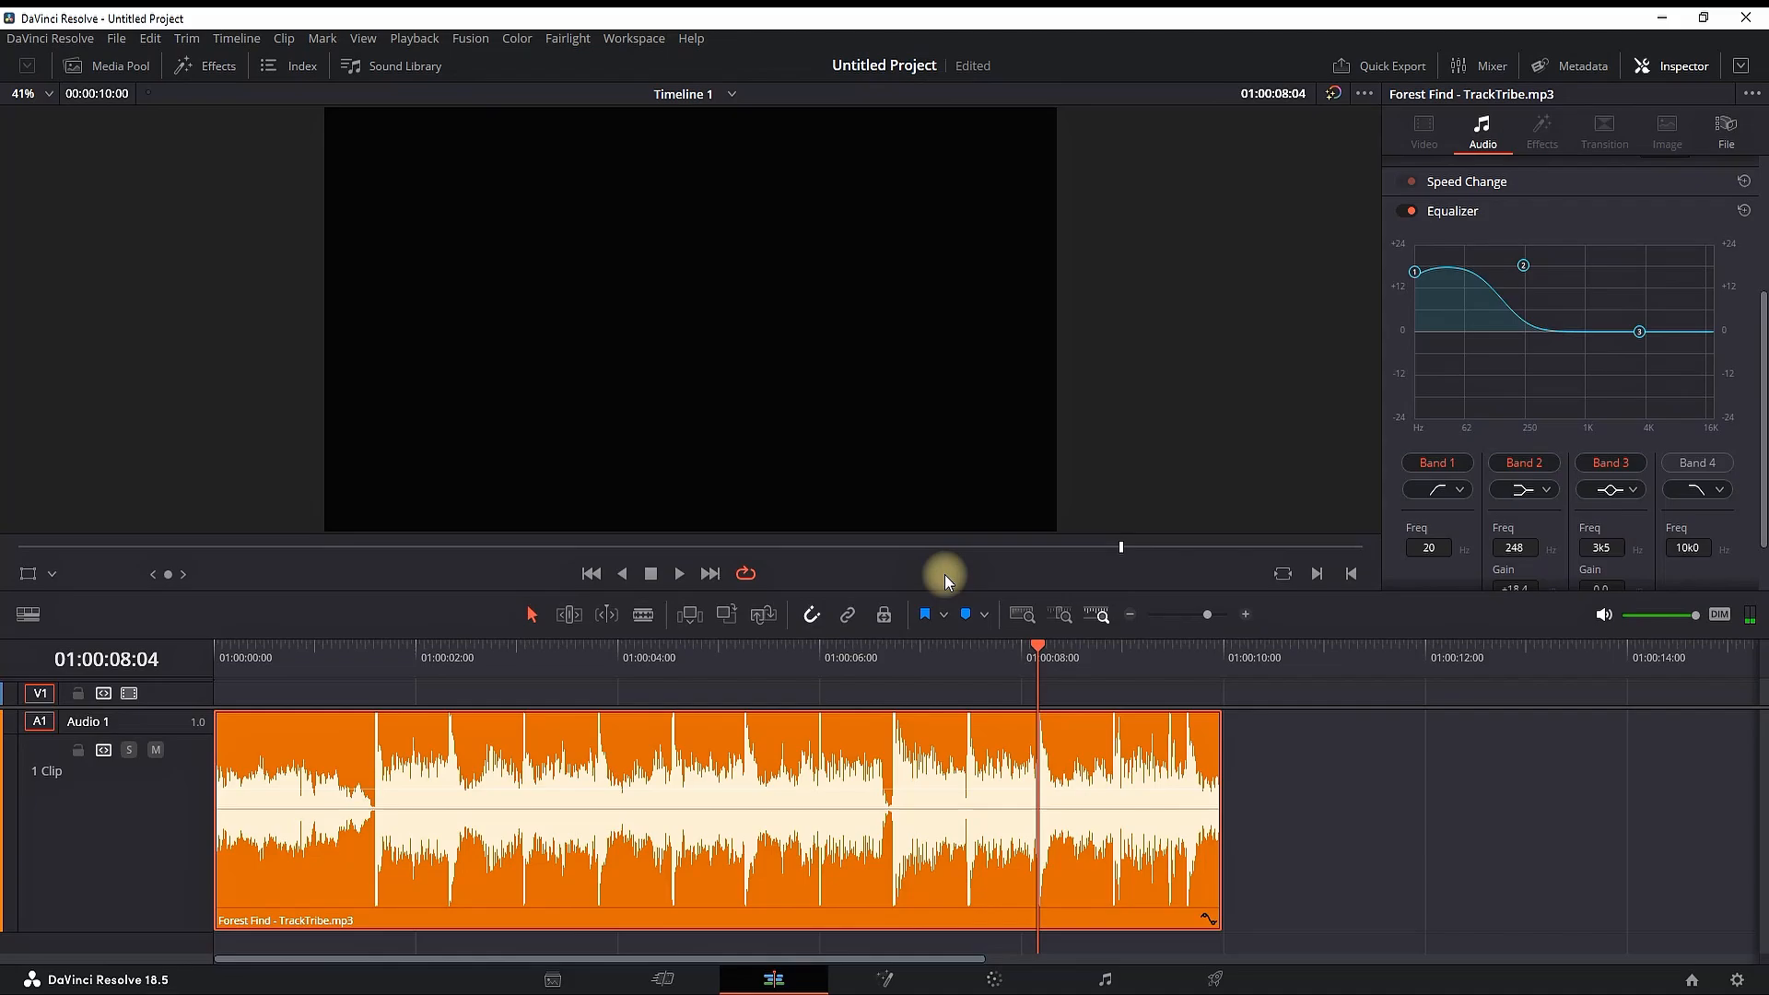